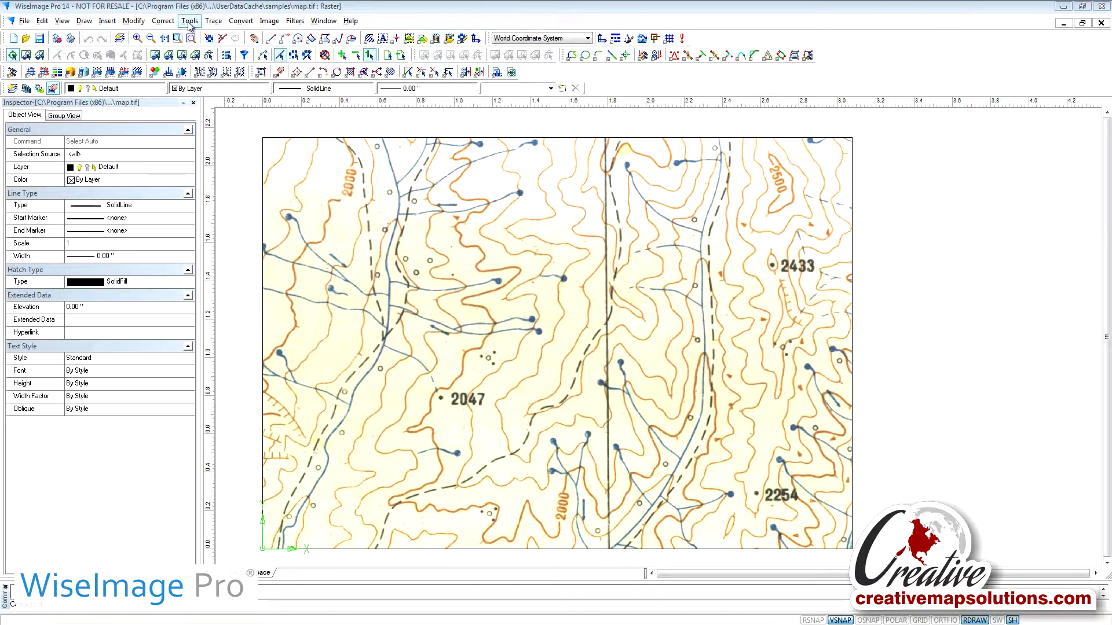
Bring up the Coordinate System dialog from Tools > Coordinate System.
click(189, 19)
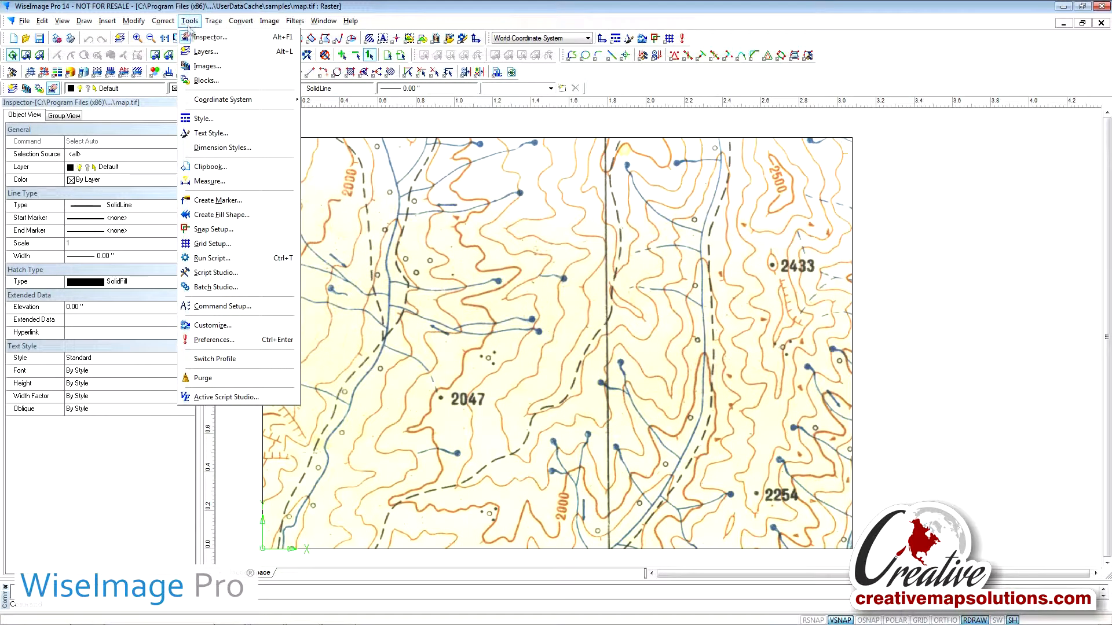
mouse_move(222, 147)
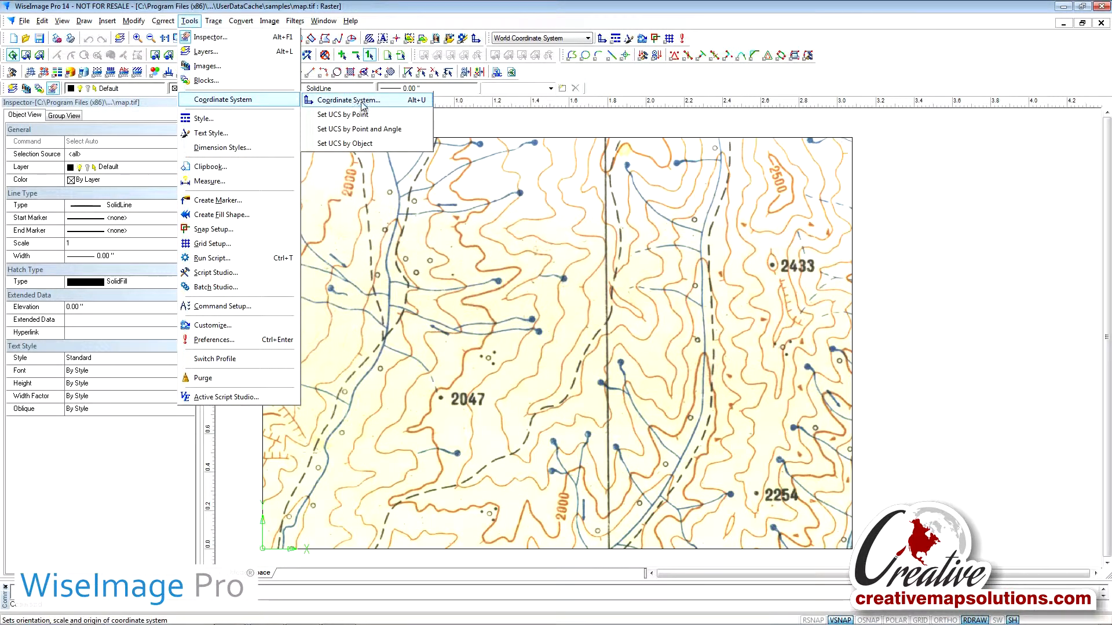
click(348, 100)
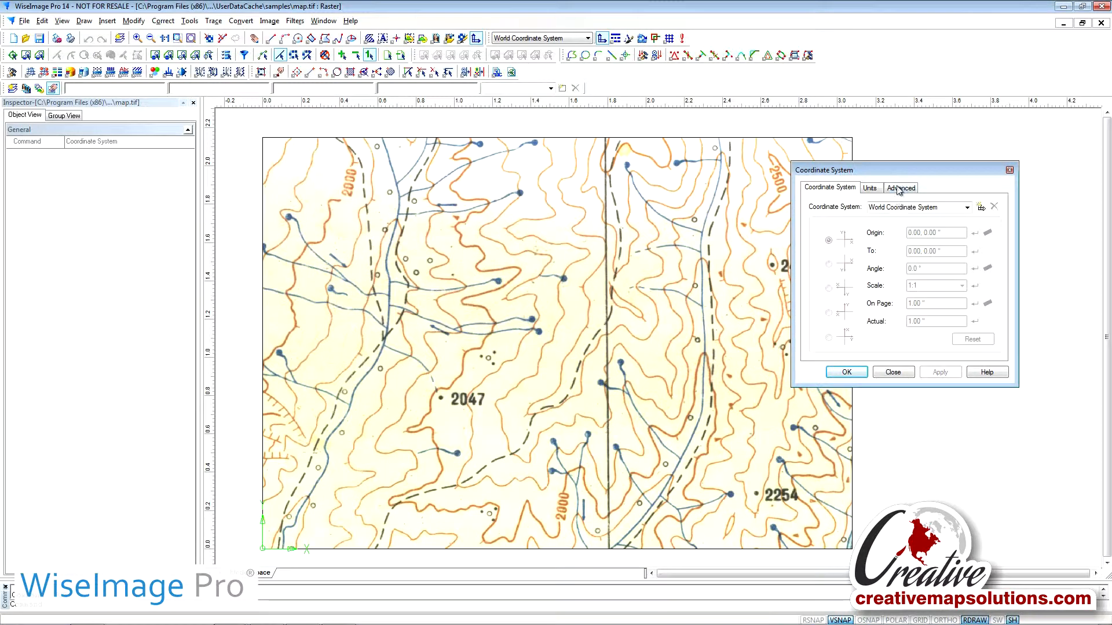
Create a new Custom Coordinate System on the Units tab with user unit set to foot.
click(869, 188)
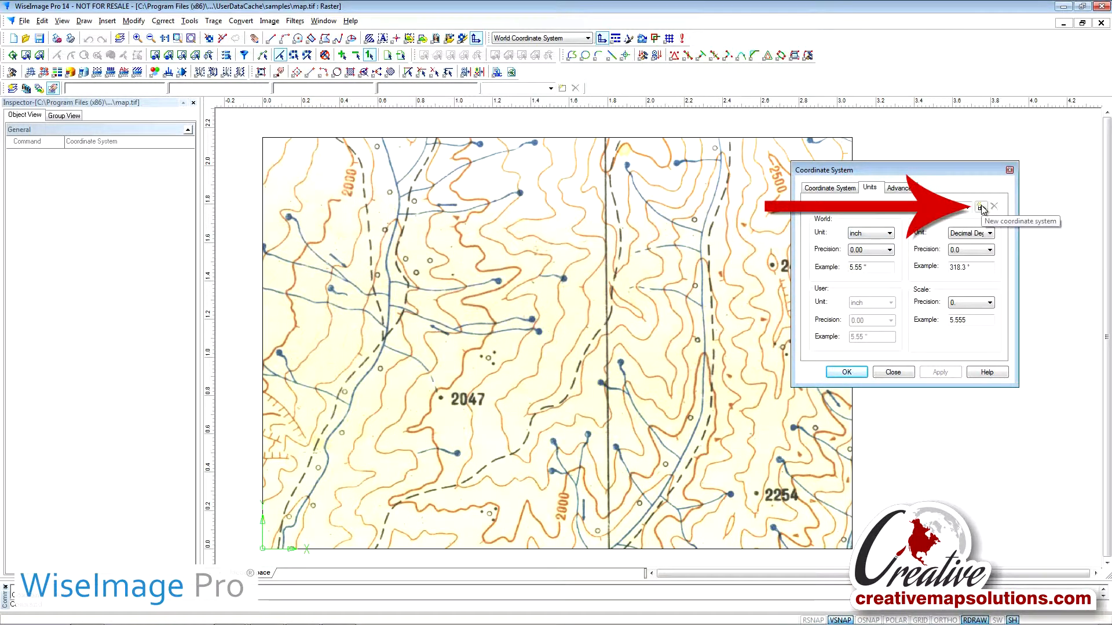
click(981, 206)
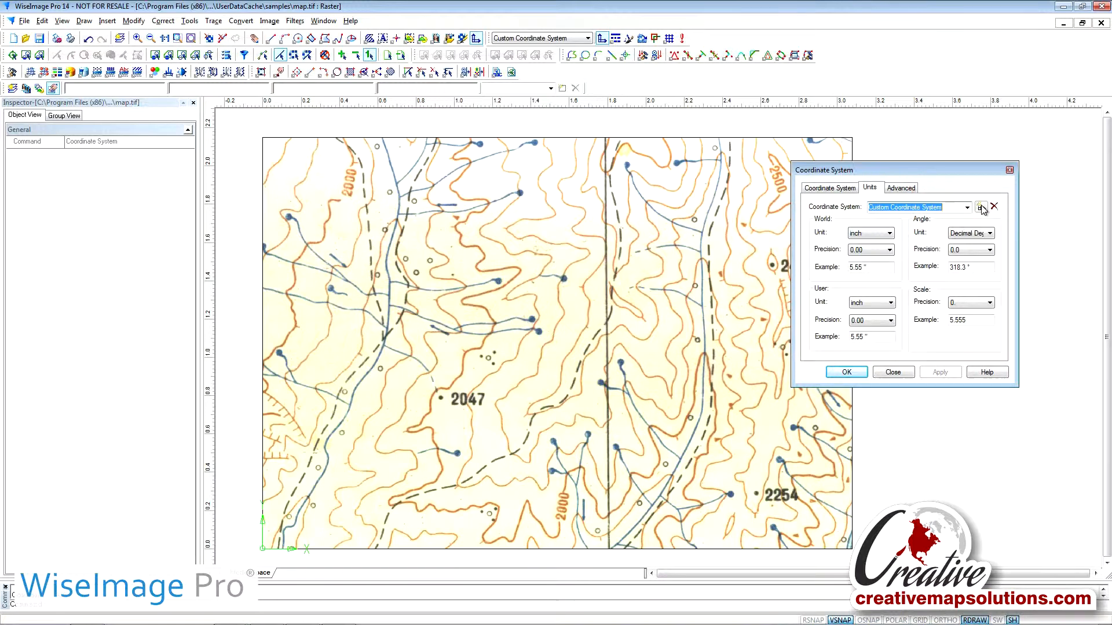
click(889, 302)
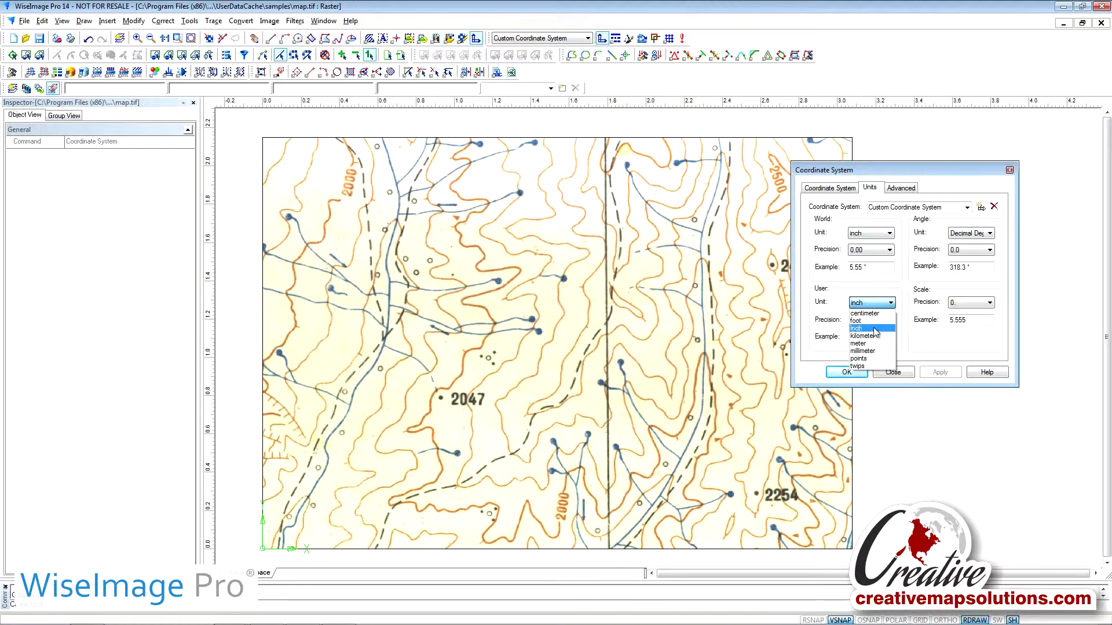
click(858, 321)
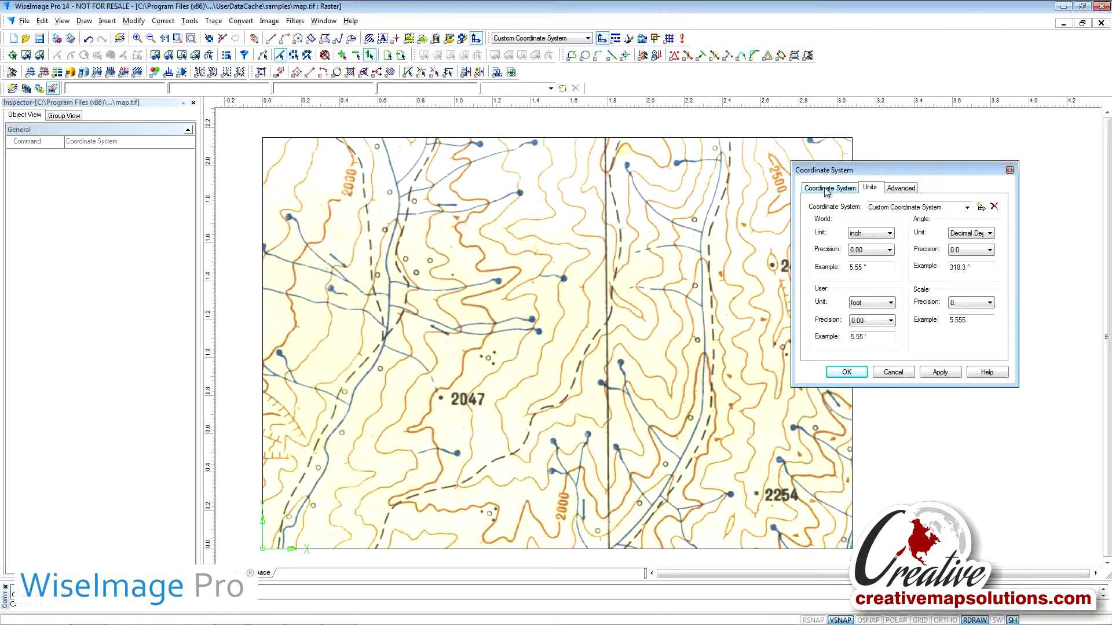
Set Actual to 1 on the Coordinate System tab and apply the custom system with OK.
click(829, 188)
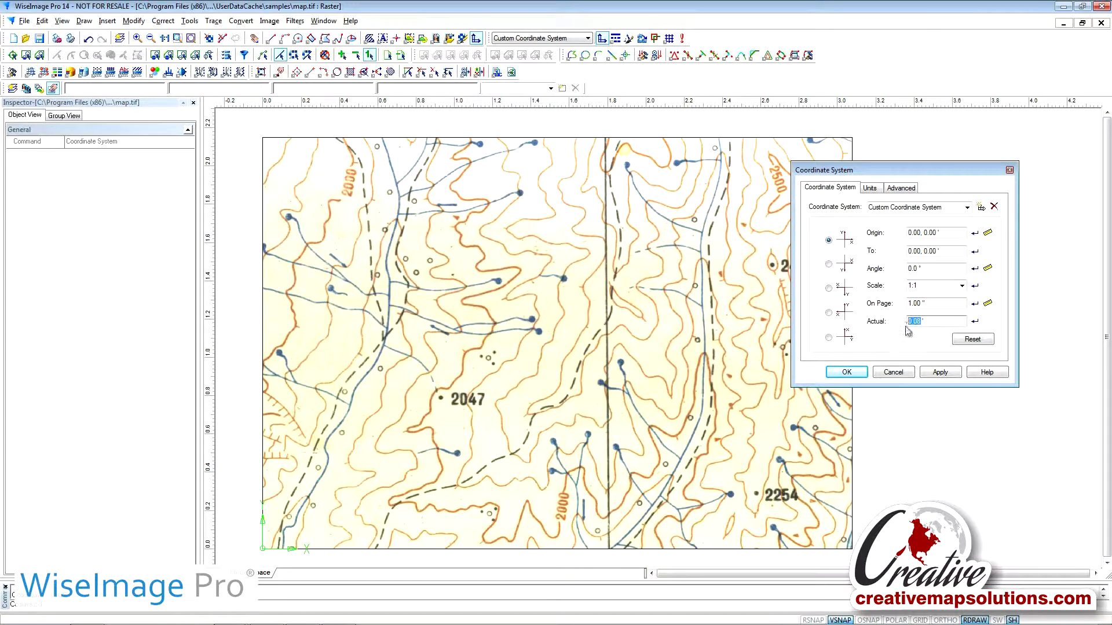
text(1)
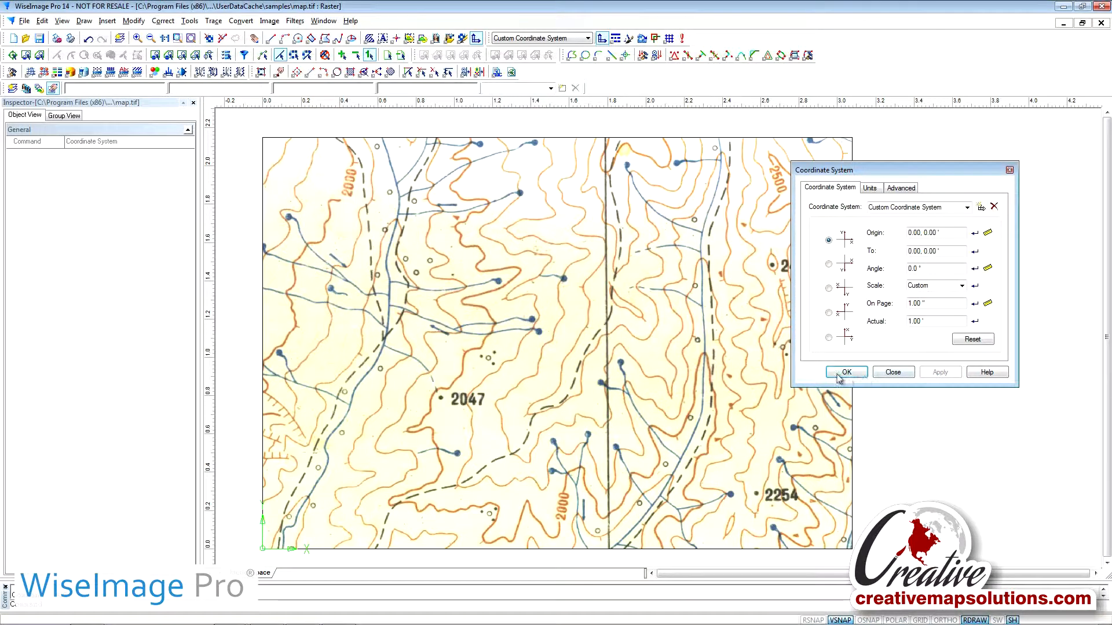
click(844, 371)
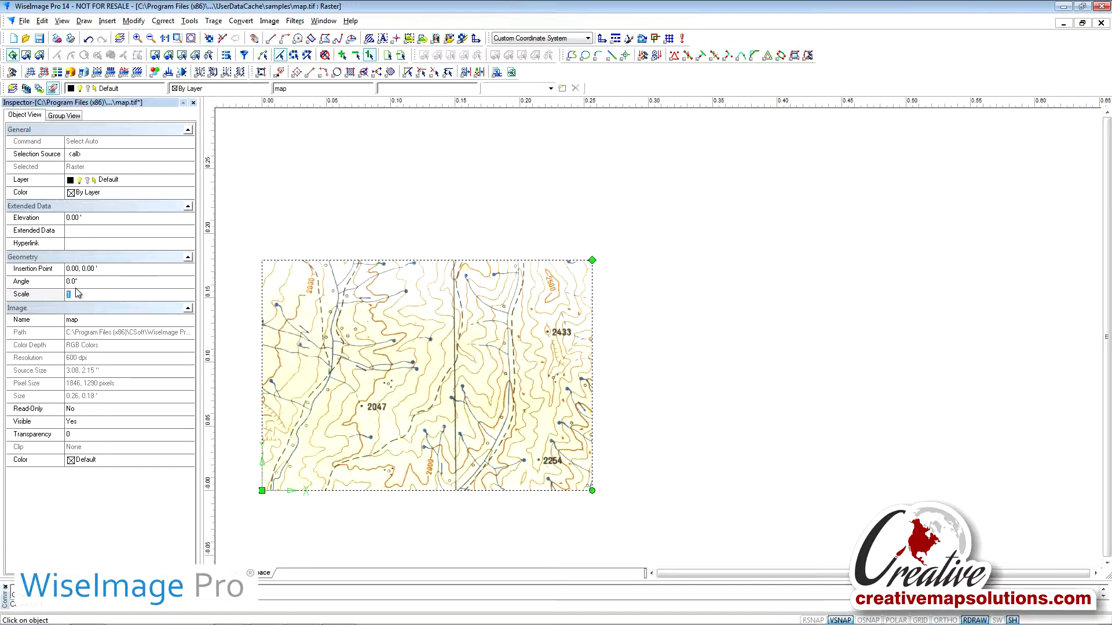
Set the selected raster's Scale to 2000 in the Inspector's Geometry section.
text(2000)
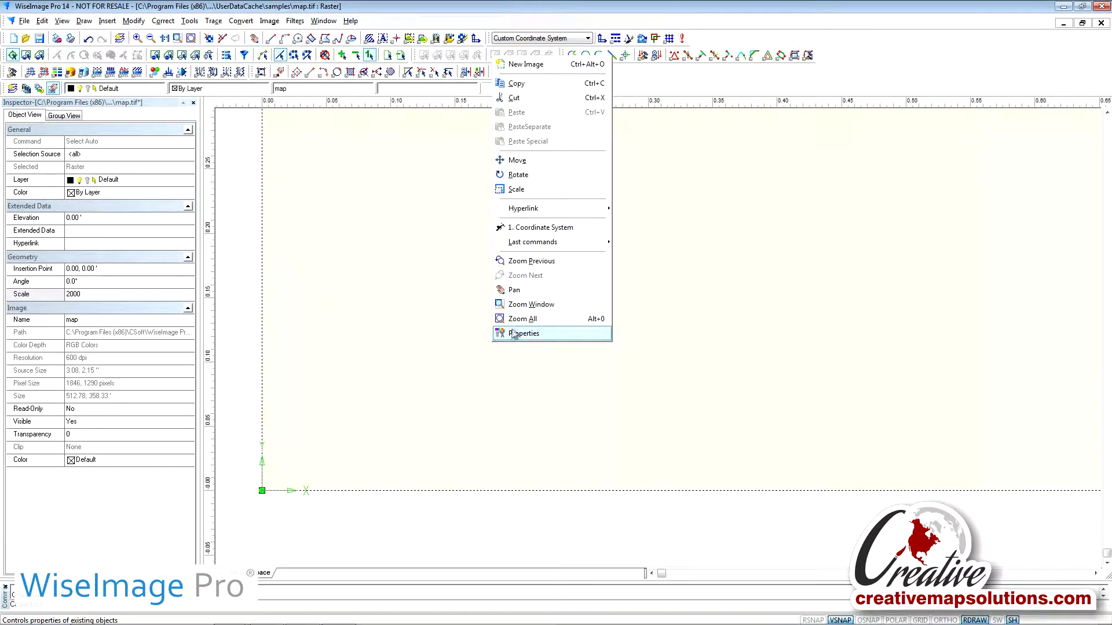
Zoom All from the context menu to fit the enlarged map in view.
click(523, 334)
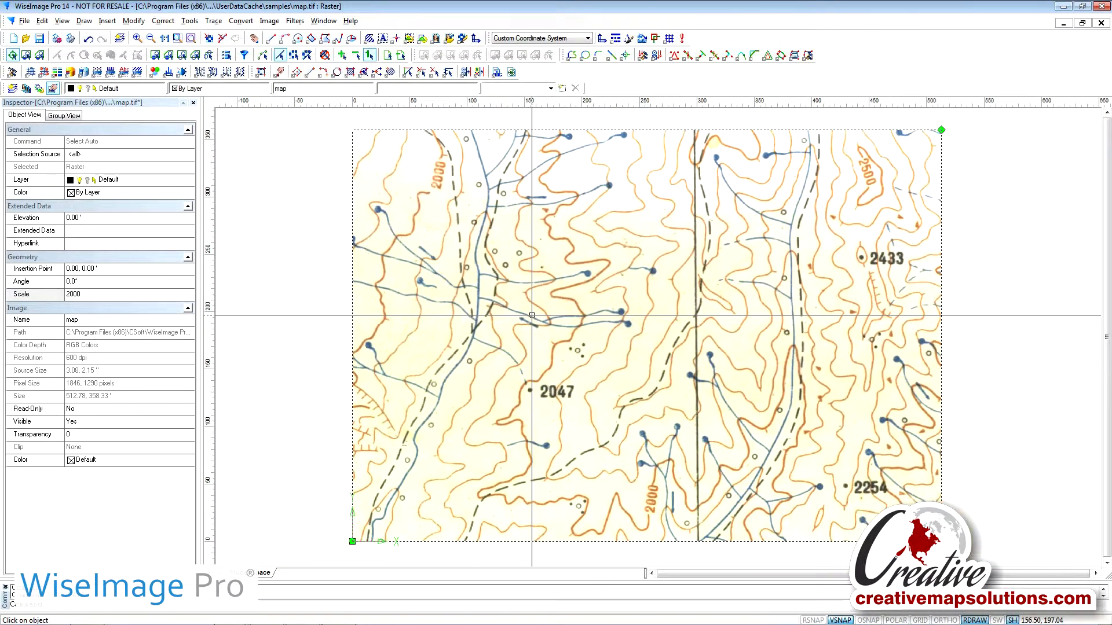